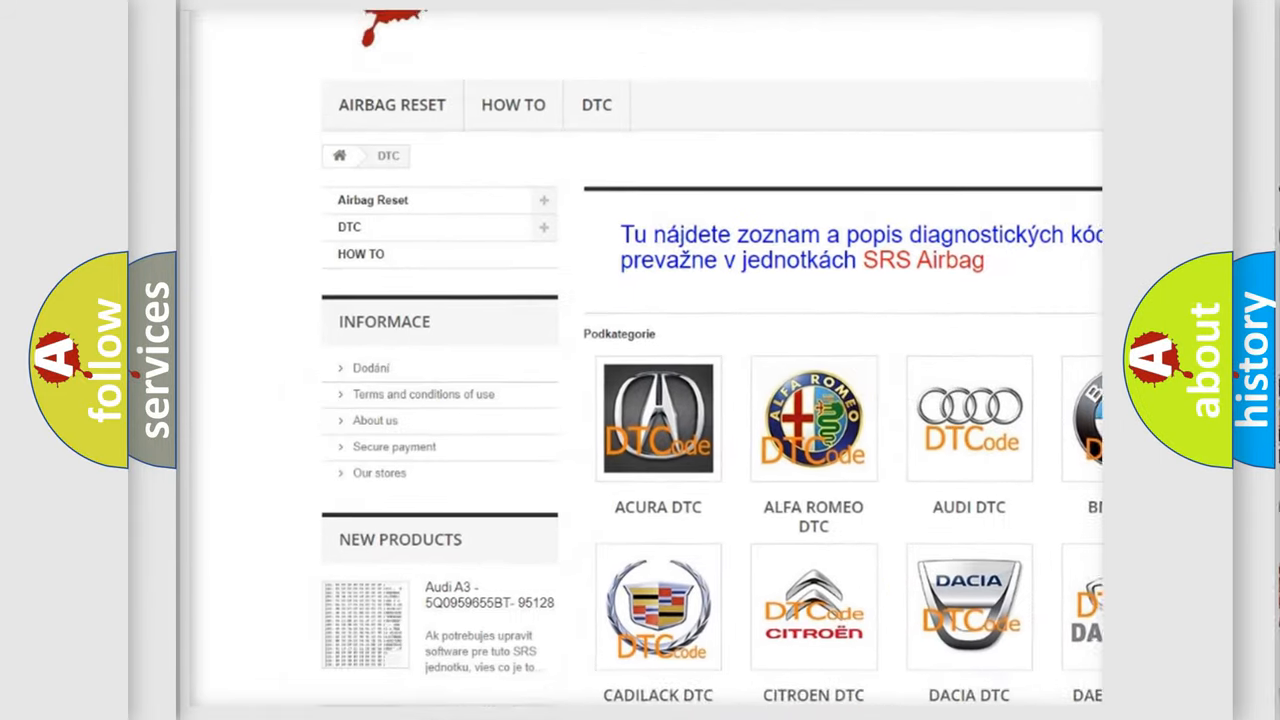
scroll(down, 3)
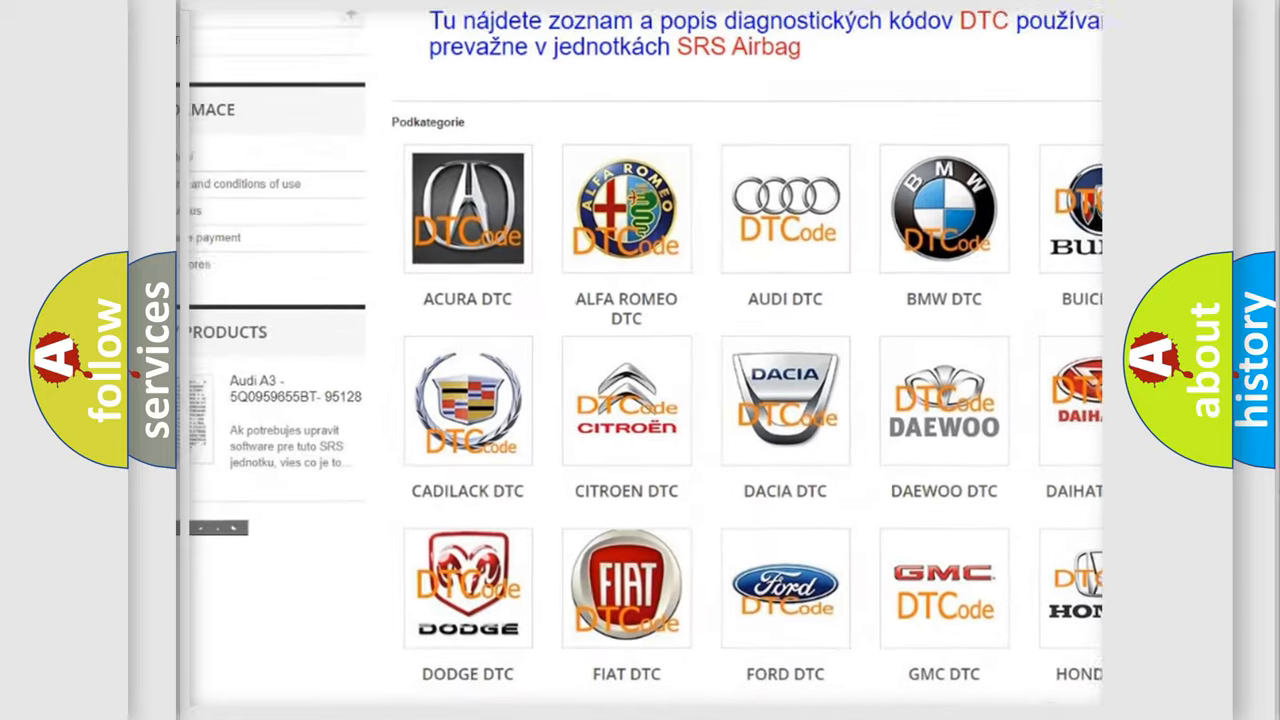
scroll(down, 3)
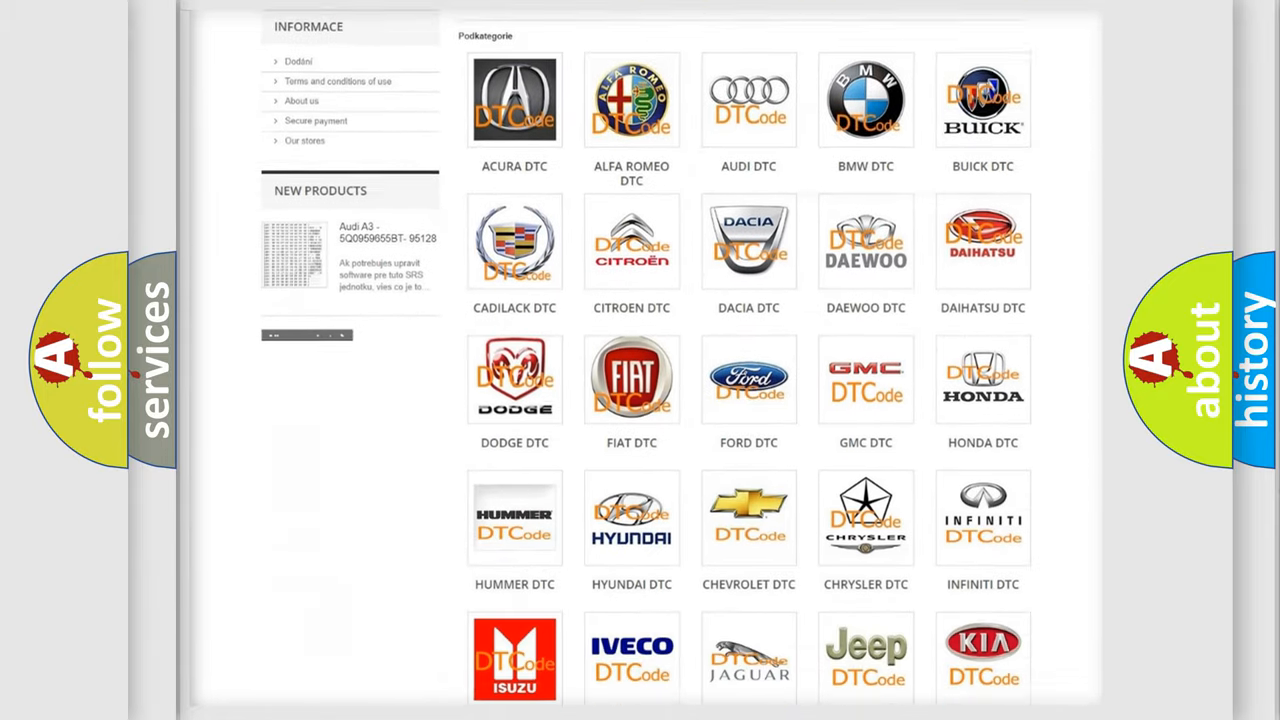
scroll(down, 3)
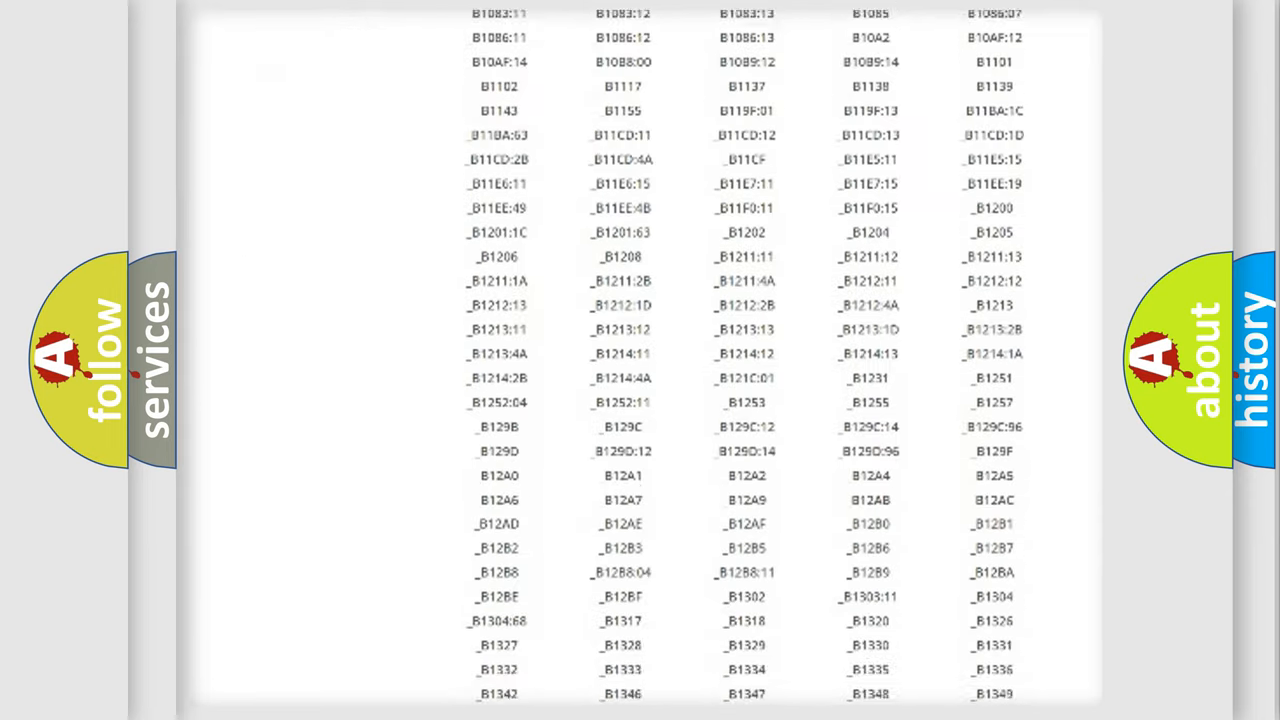
scroll(down, 3)
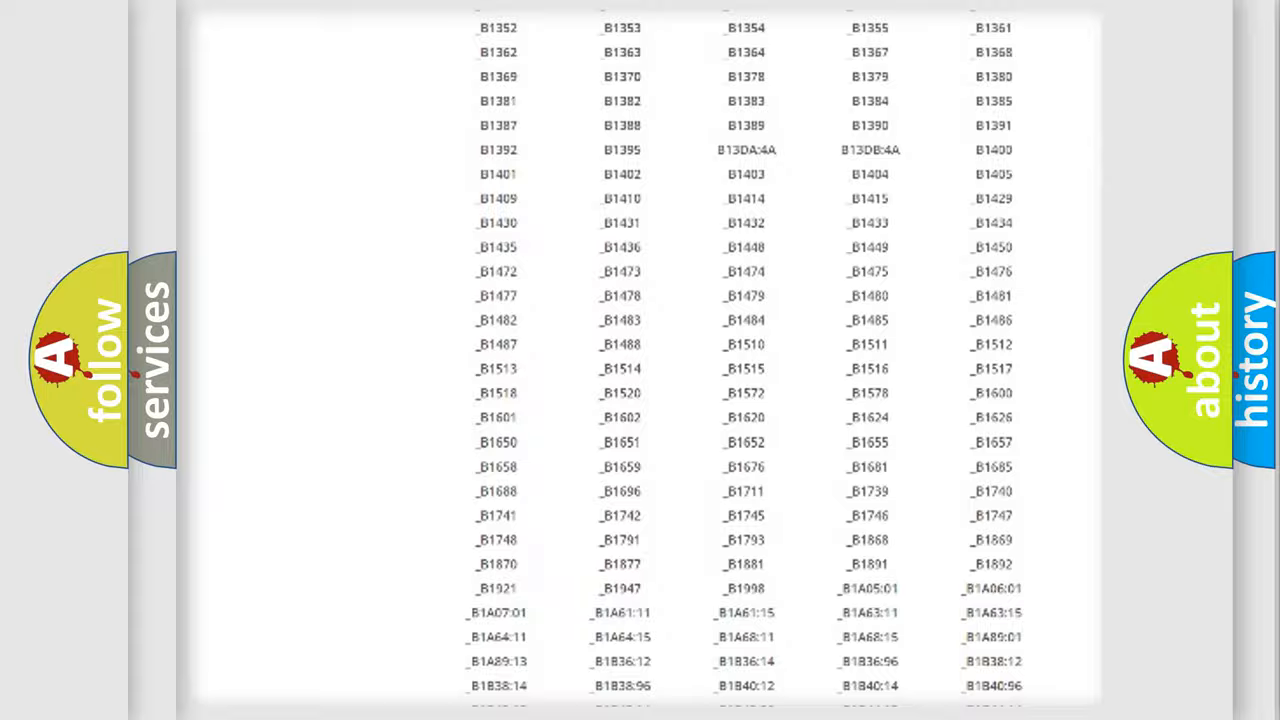
scroll(up, 3)
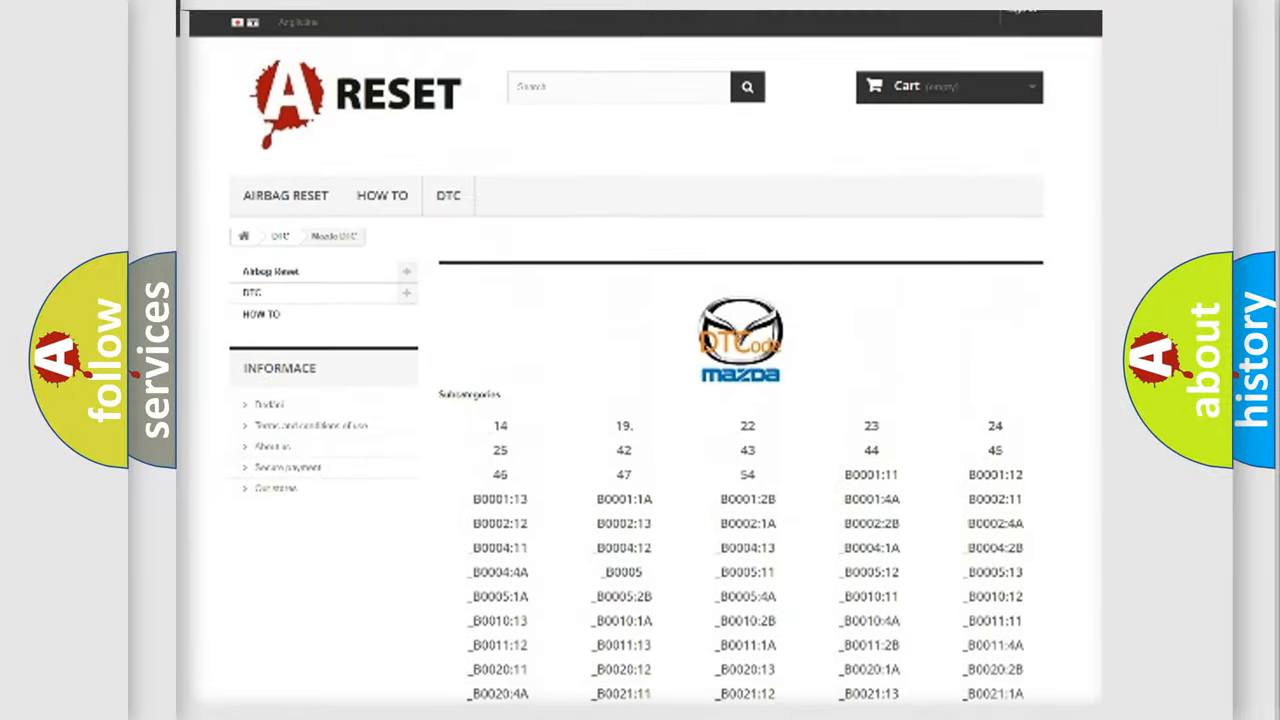
scroll(up, 3)
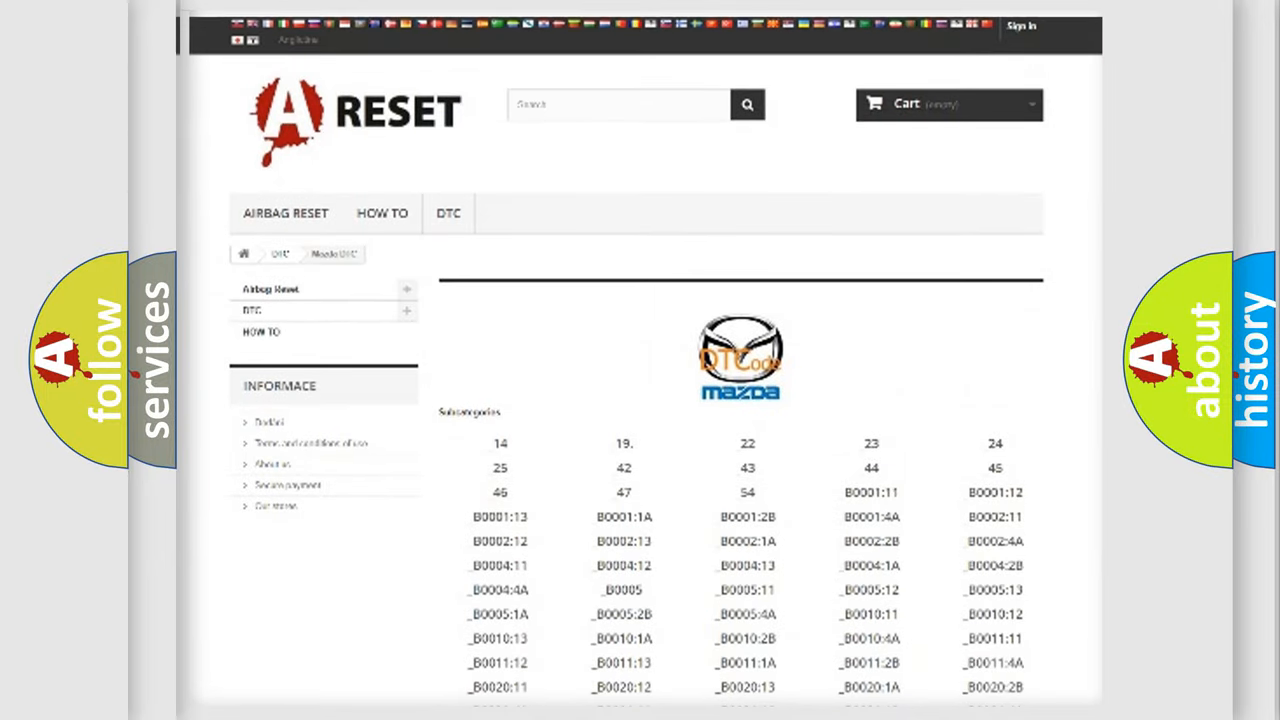